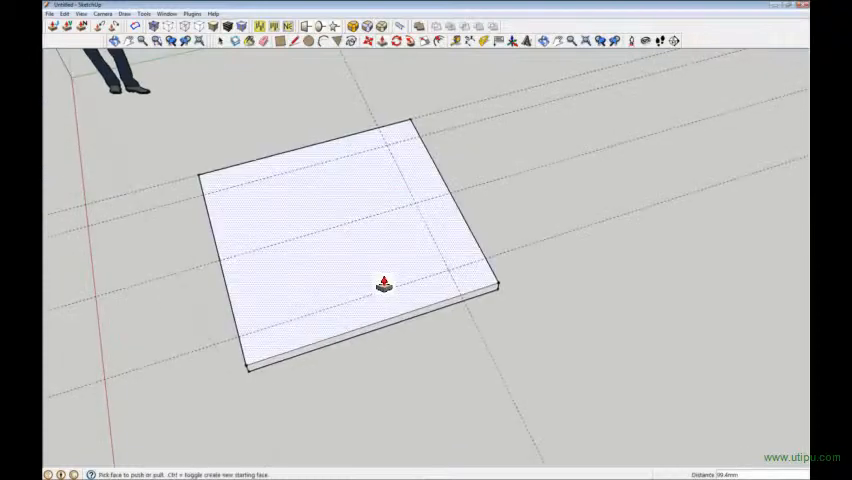
mouse_move(390, 155)
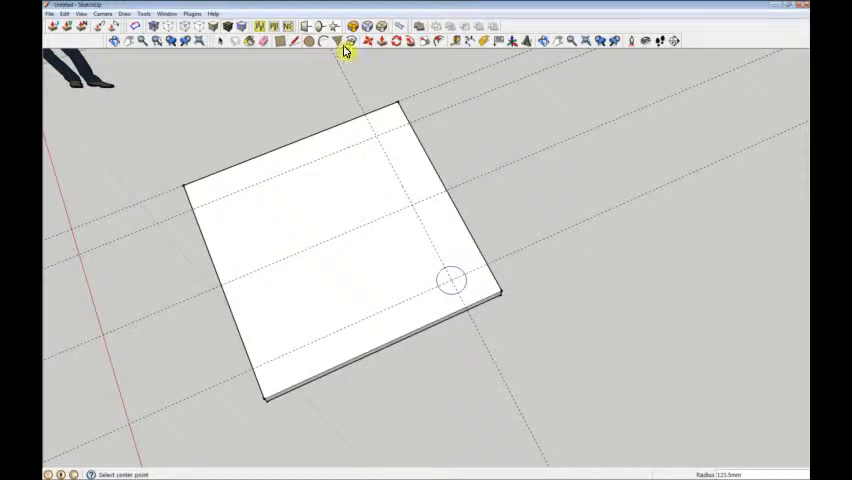
Make the small circle on the slab a component via Make Component and Create
click(342, 41)
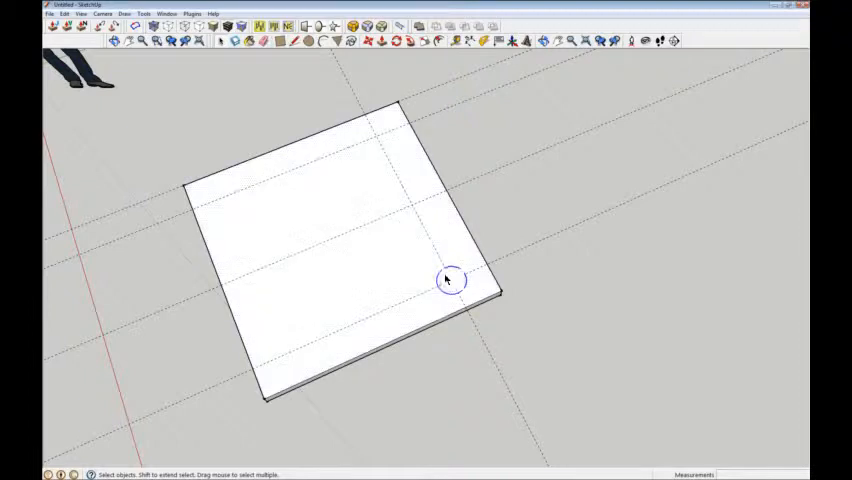
right_click(449, 278)
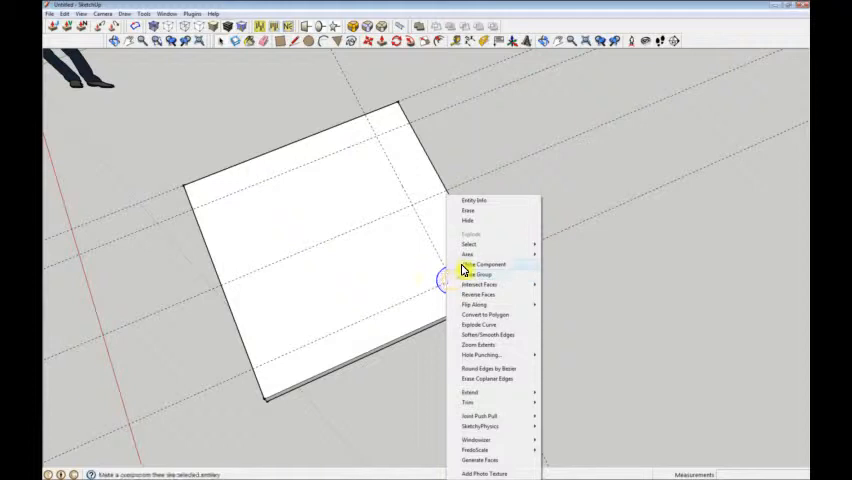
click(483, 264)
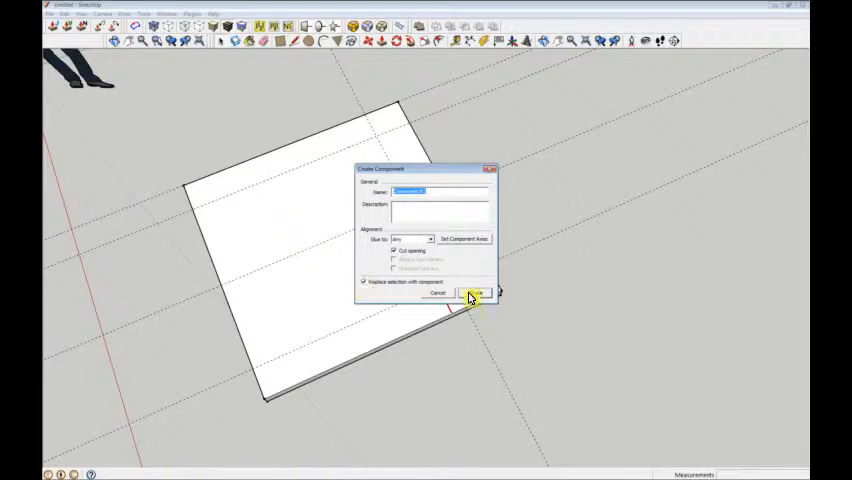
click(476, 292)
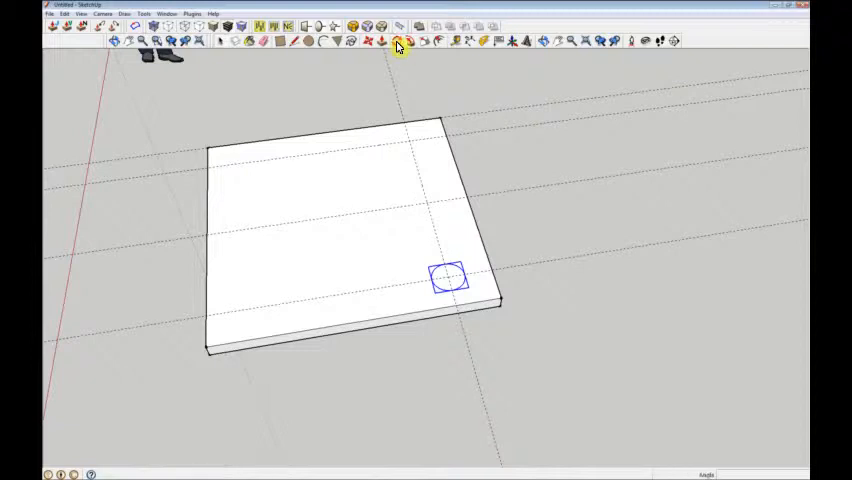
Activate the Rotate tool to copy the circle component around the slab corner
click(395, 41)
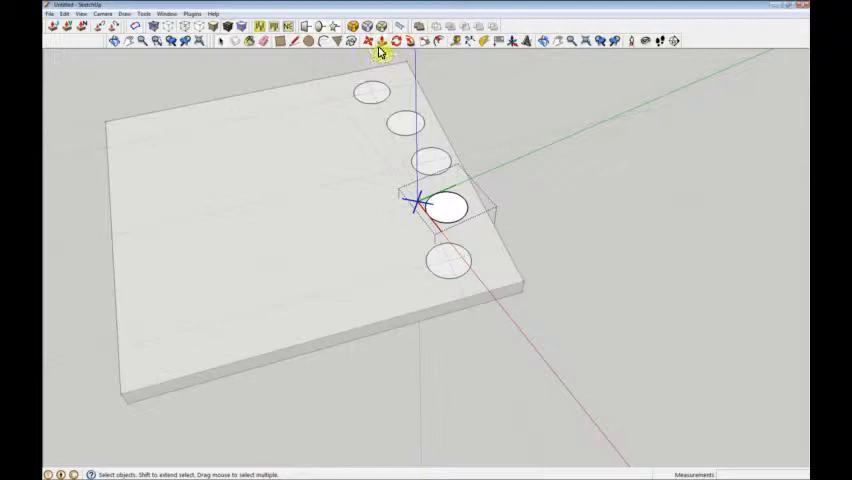
Push/pull the circle faces upward into tall cylindrical legs along the slab edge
drag(445, 205, 445, 110)
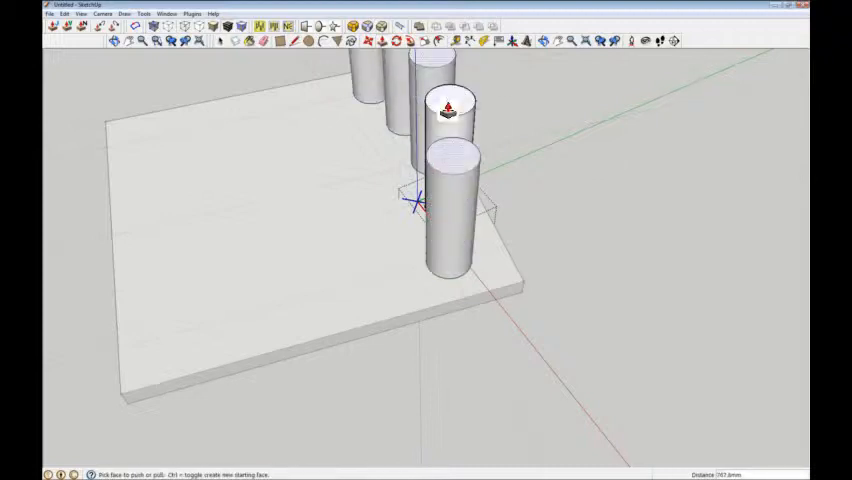